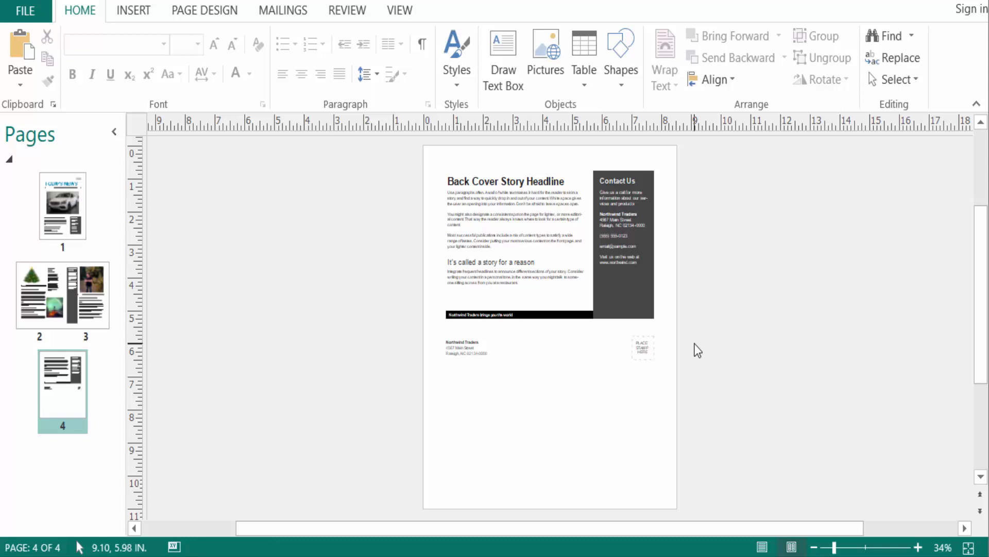
{"action": "mouse_move", "coordinate": [678, 360]}
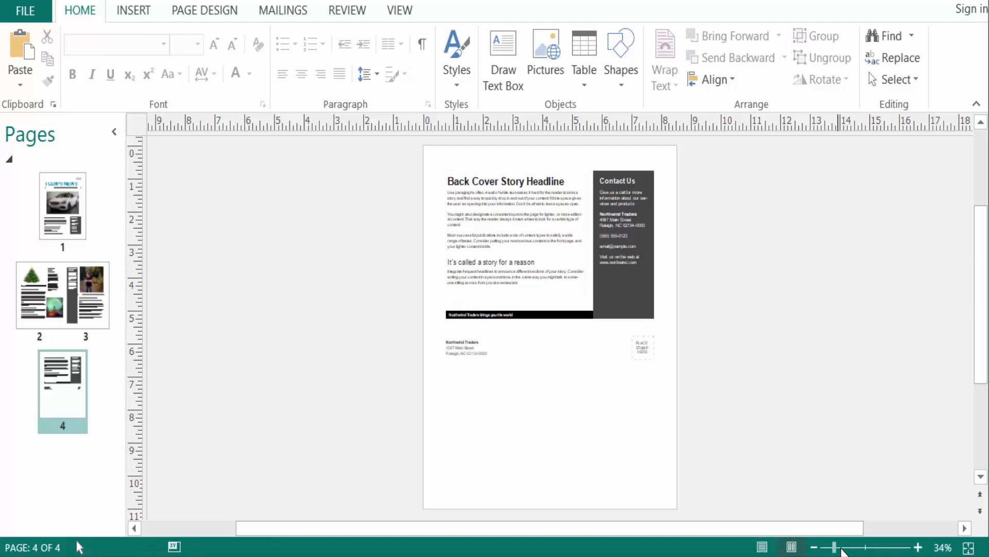
- Zoom in to about 73% on the back cover story
{"action": "left_click", "coordinate": [918, 548]}
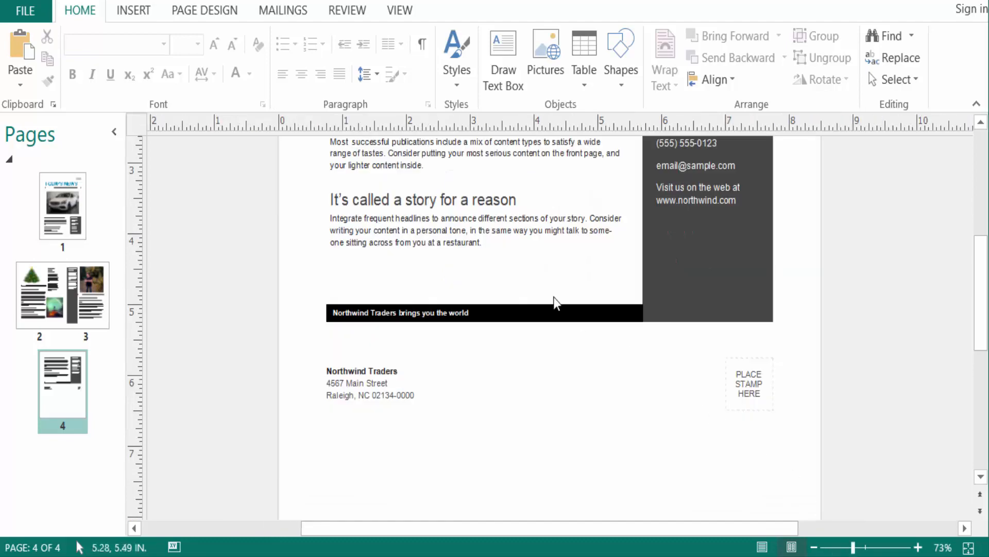
{"action": "scroll", "scroll_direction": "up", "scroll_amount": 3}
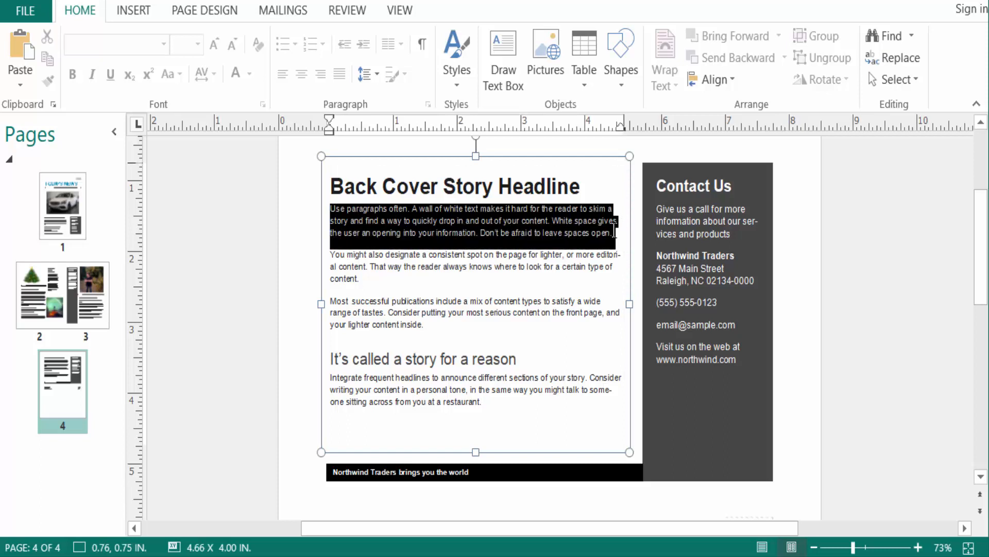
- Colour the first story paragraph red from the Standard Colors
{"action": "left_click", "coordinate": [559, 253]}
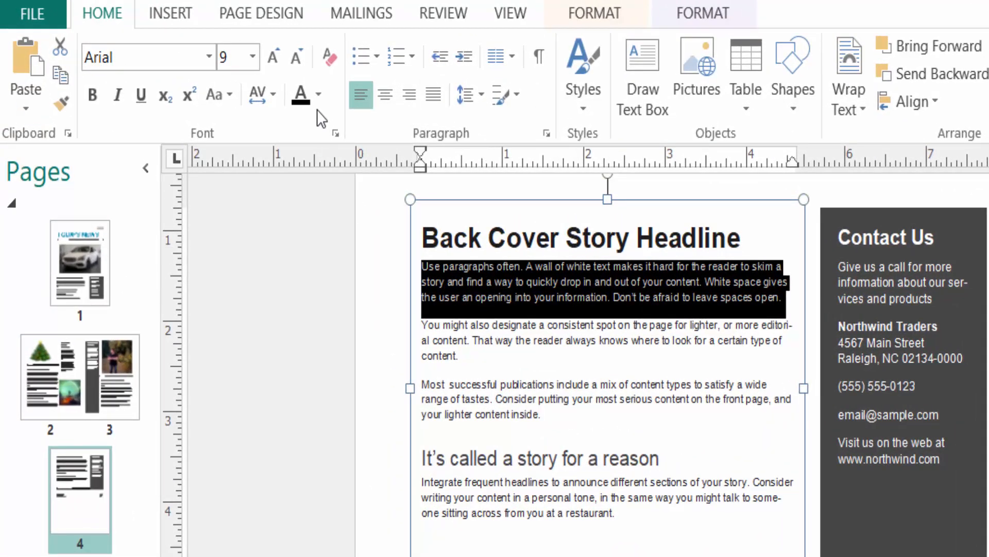
{"action": "mouse_move", "coordinate": [300, 94]}
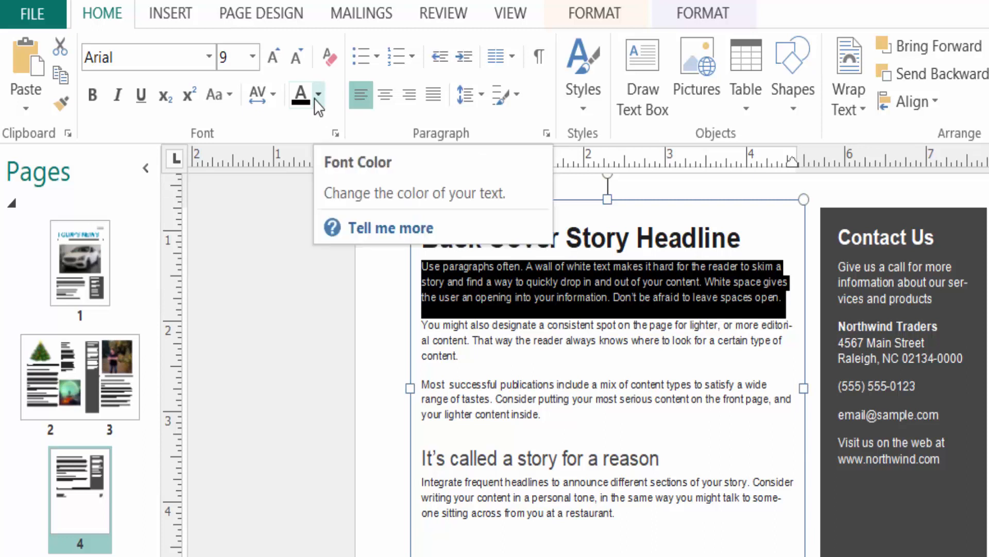
{"action": "left_click", "coordinate": [319, 94]}
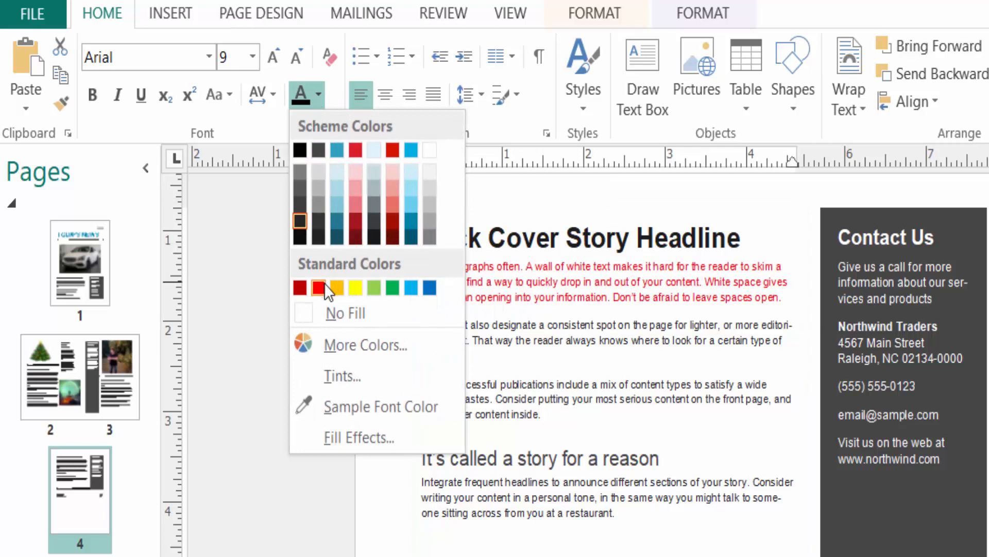
{"action": "left_click", "coordinate": [316, 288]}
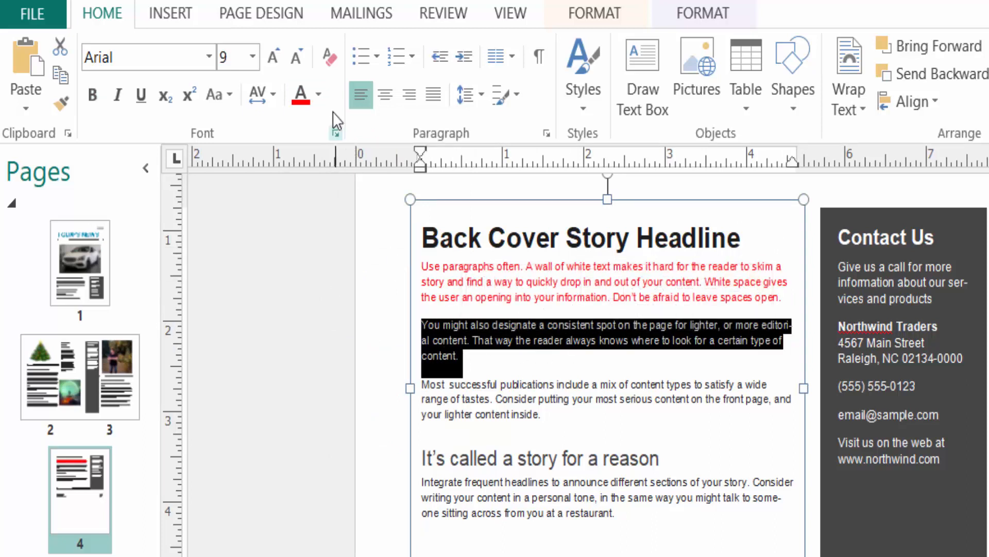
- Give the second story paragraph a custom dark green, RGB 5, 71, 5
{"action": "left_click", "coordinate": [317, 94]}
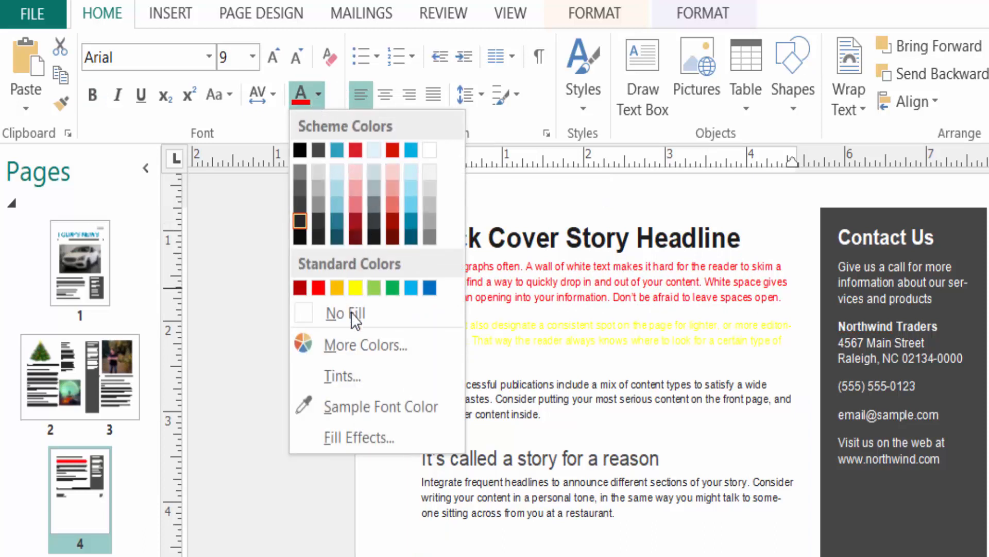
{"action": "mouse_move", "coordinate": [357, 344]}
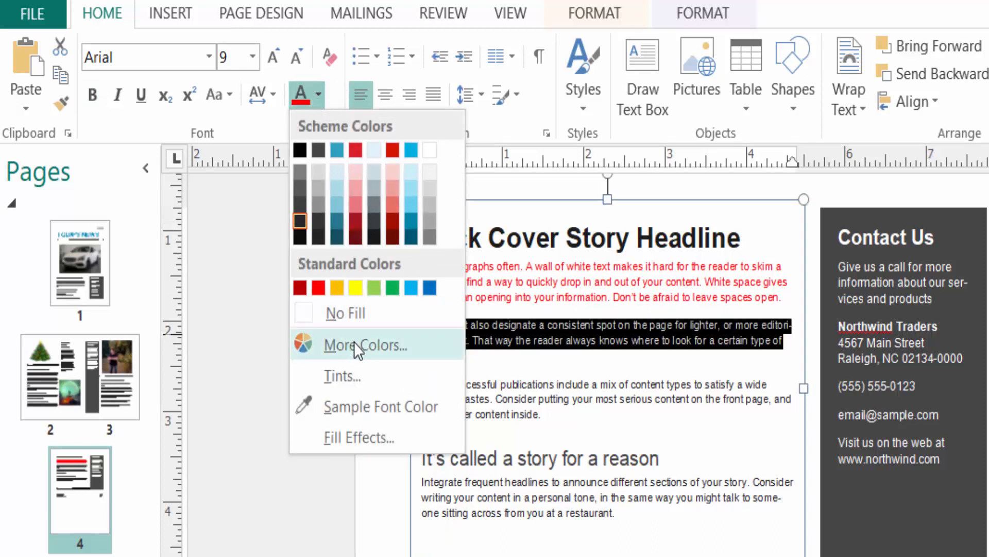
{"action": "left_click", "coordinate": [364, 344]}
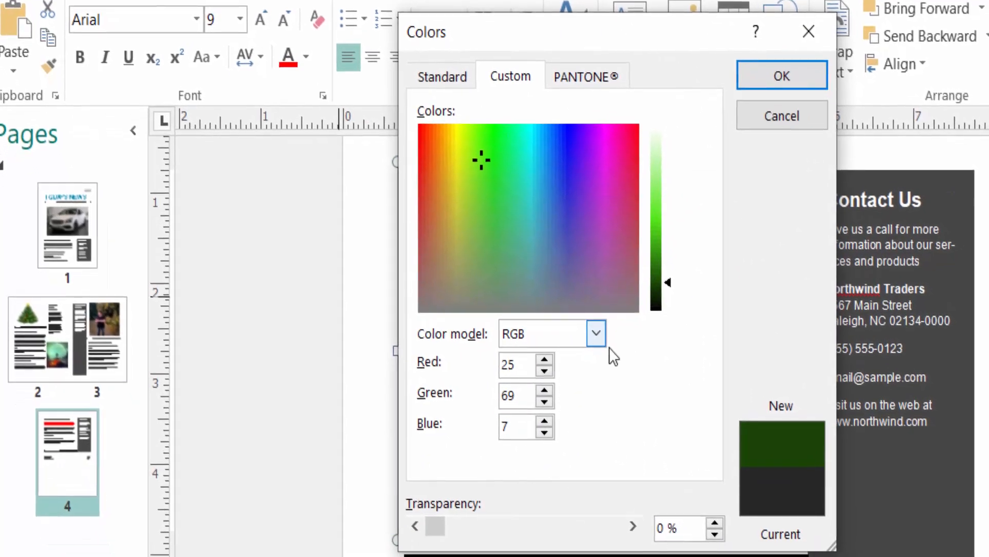
{"action": "left_click", "coordinate": [594, 330]}
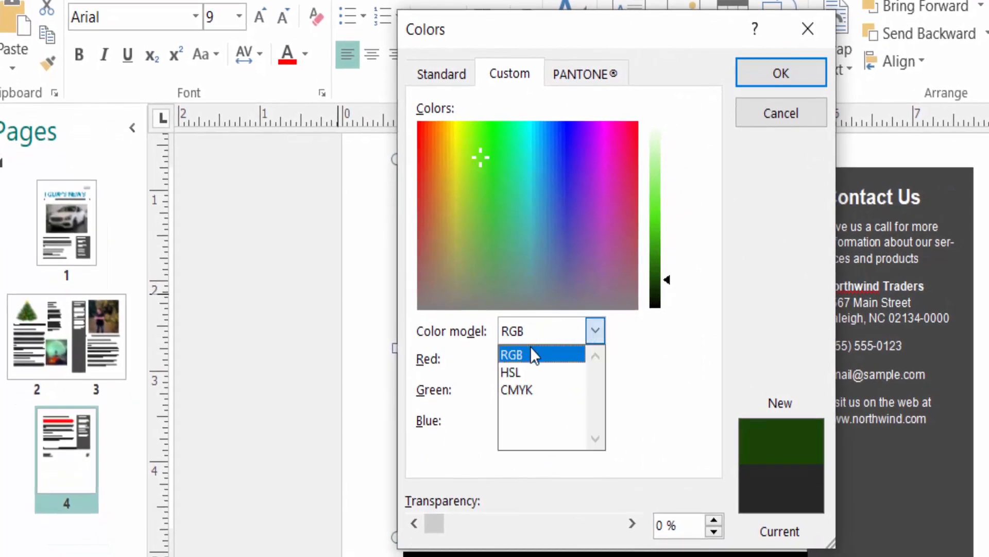
{"action": "mouse_move", "coordinate": [485, 161]}
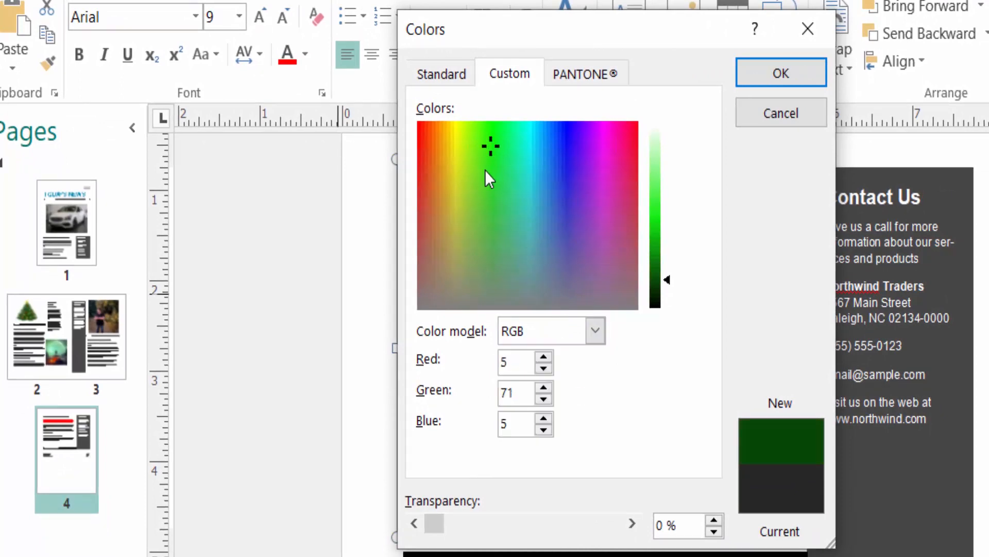
{"action": "mouse_move", "coordinate": [433, 524]}
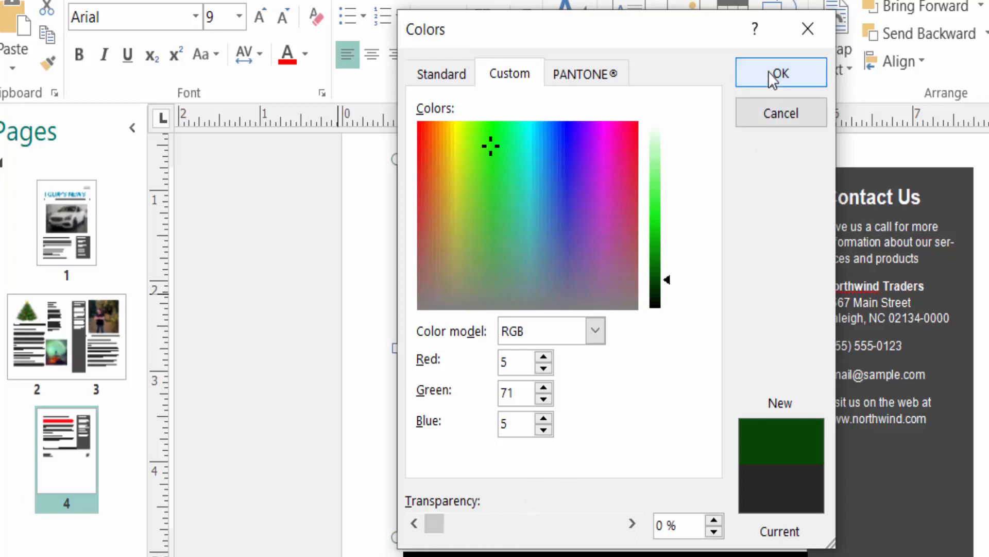
{"action": "left_click", "coordinate": [780, 72]}
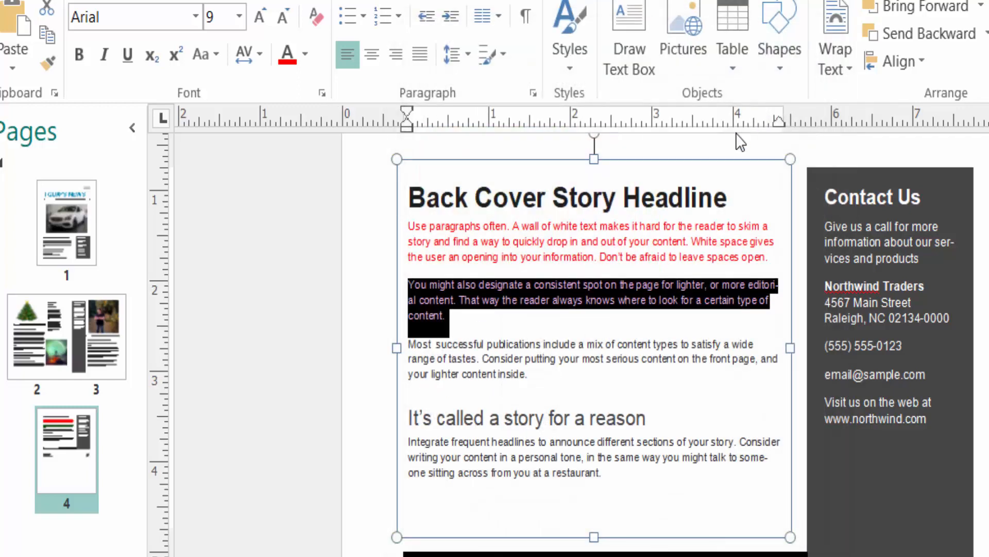
- Select the third story paragraph and bring up its text colour choices
{"action": "left_click", "coordinate": [443, 291]}
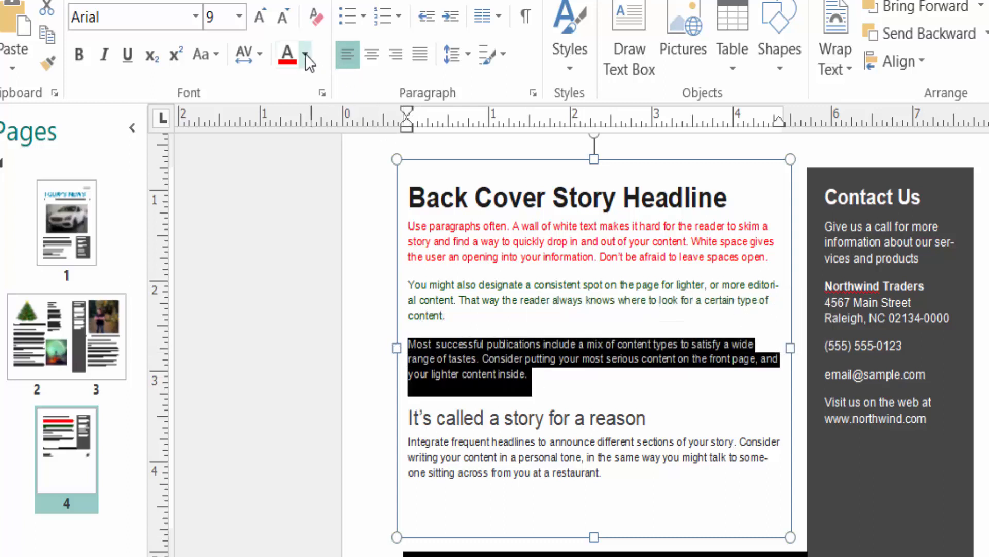
{"action": "left_click", "coordinate": [305, 54]}
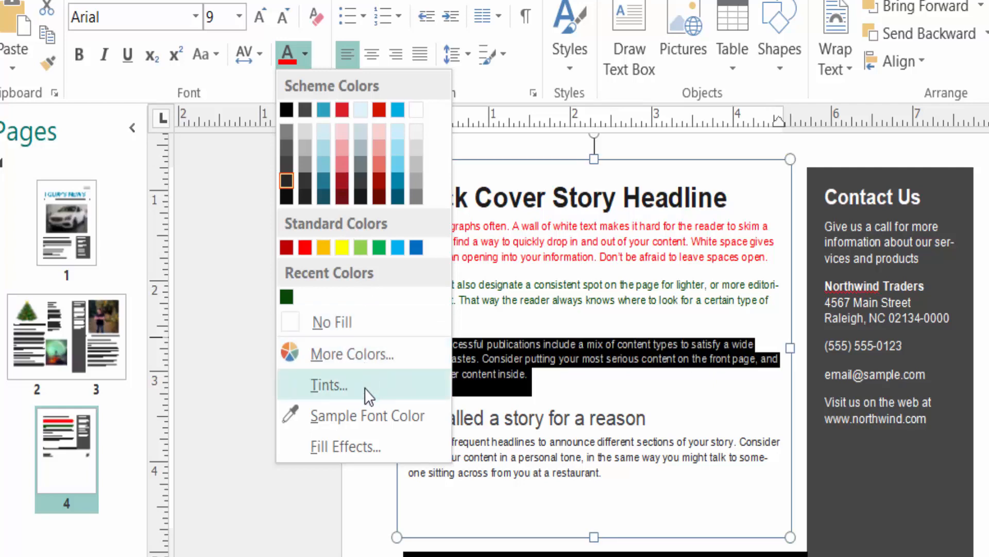
{"action": "mouse_move", "coordinate": [300, 416]}
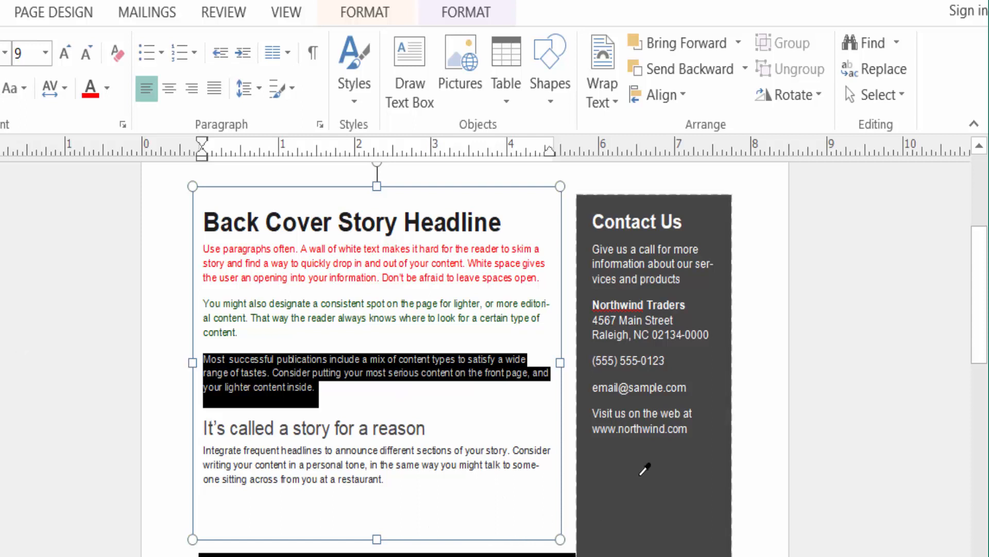
{"action": "mouse_move", "coordinate": [466, 447]}
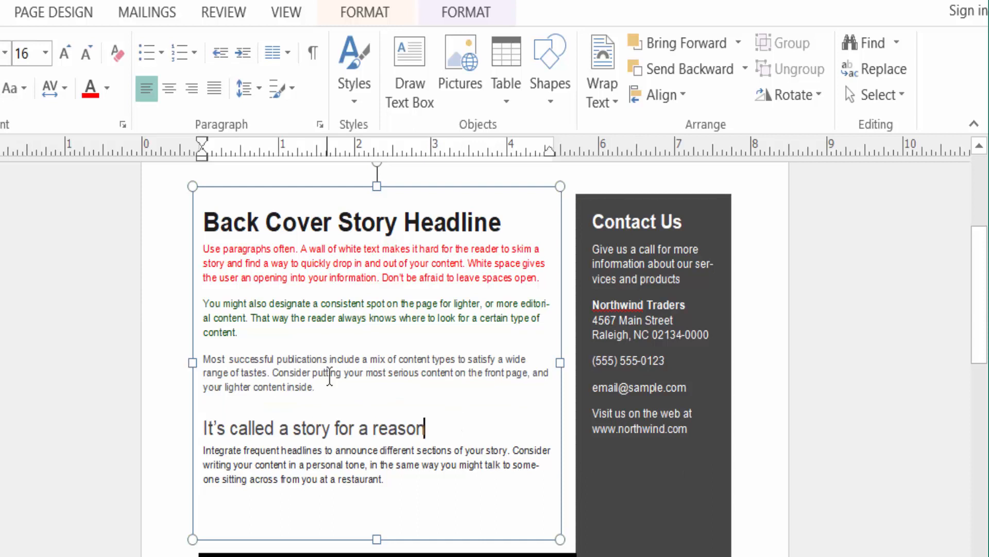
{"action": "mouse_move", "coordinate": [393, 393]}
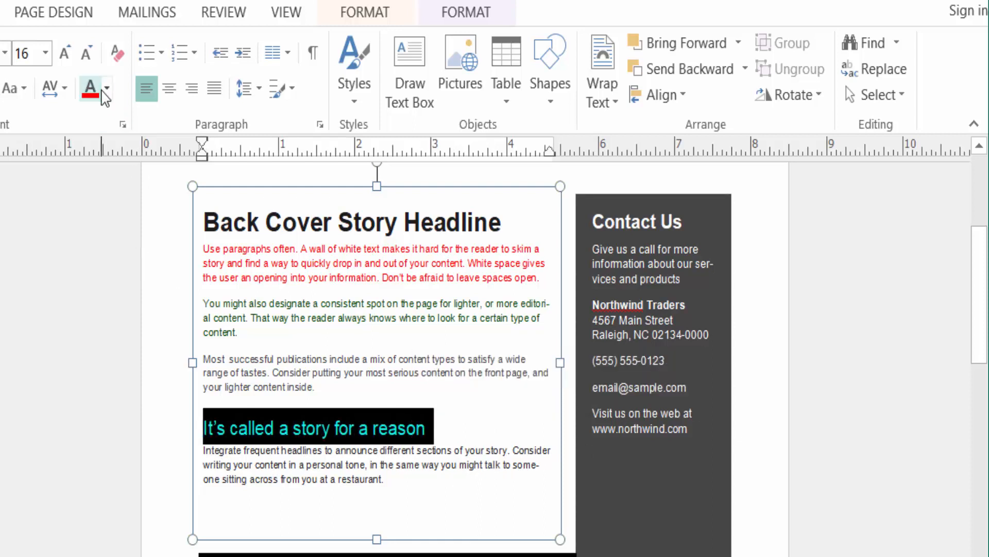
- Colour the subheading 'It's called a story for a reason' a standard blue
{"action": "left_click", "coordinate": [107, 89]}
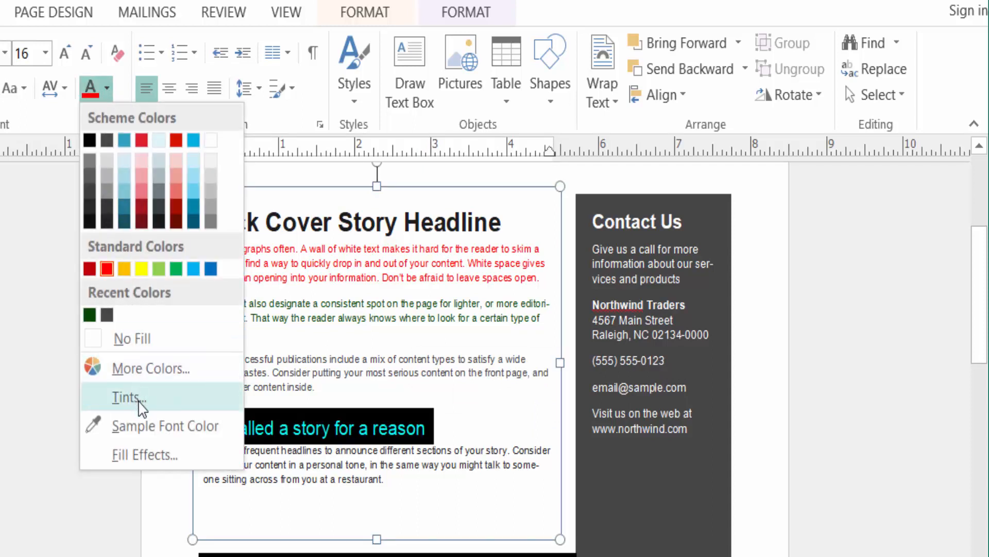
{"action": "mouse_move", "coordinate": [163, 376]}
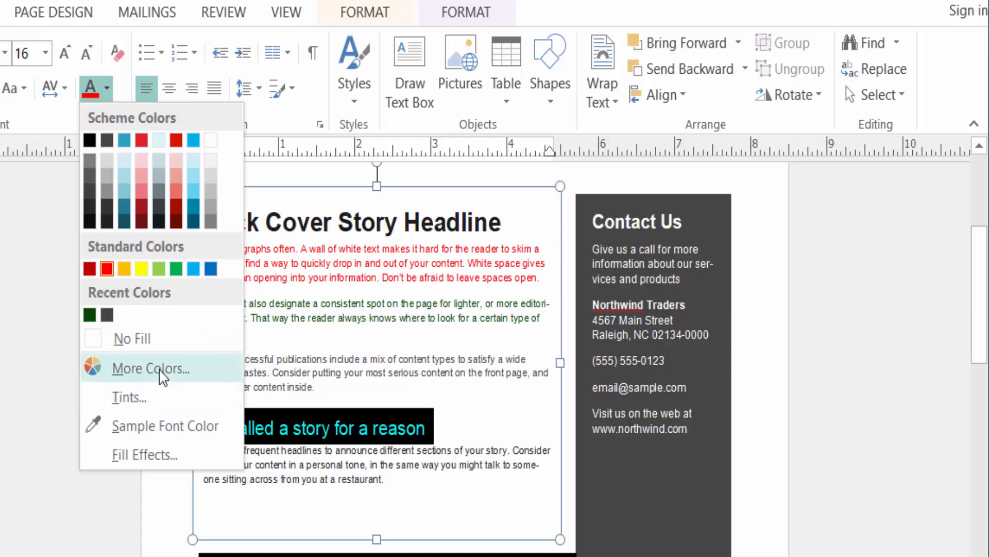
{"action": "left_click", "coordinate": [150, 368]}
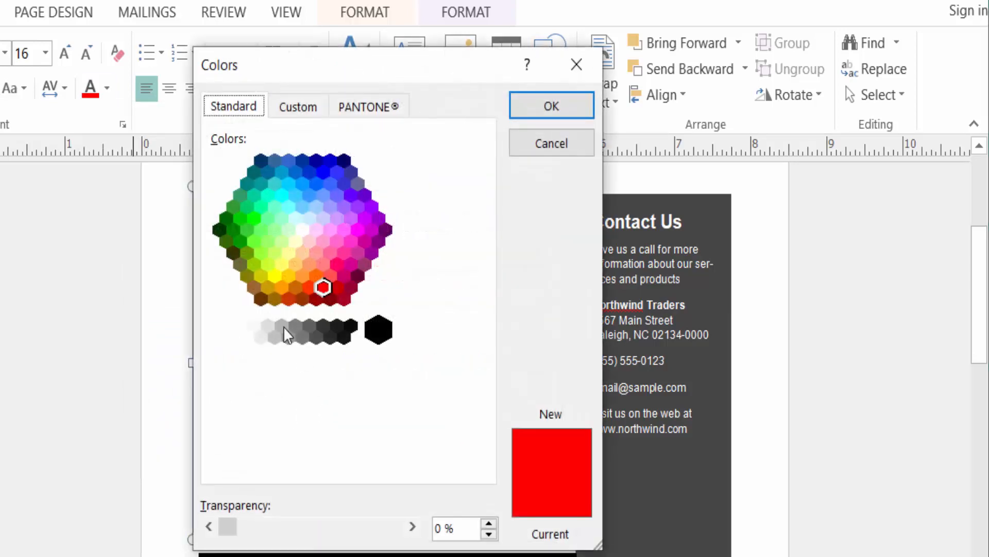
{"action": "mouse_move", "coordinate": [318, 176]}
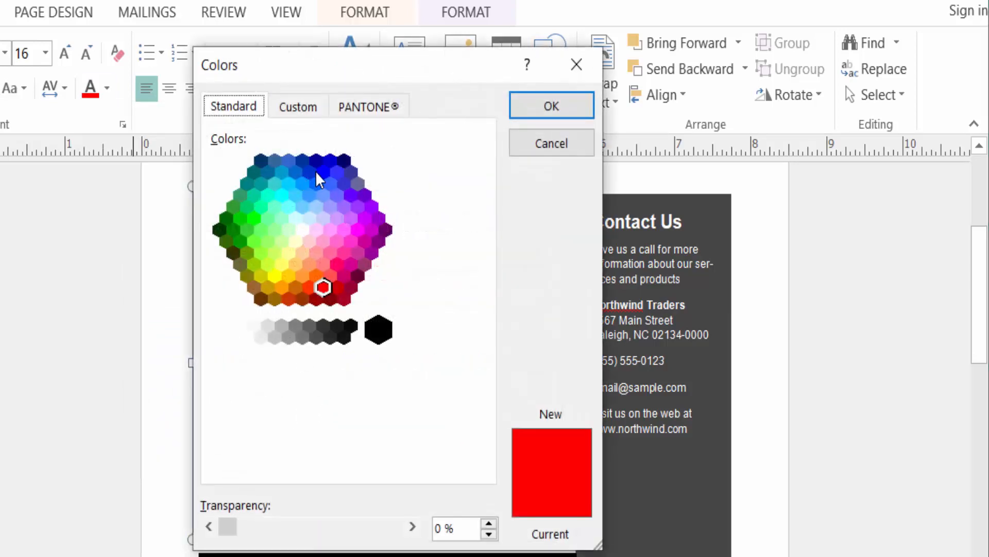
{"action": "left_click", "coordinate": [316, 183]}
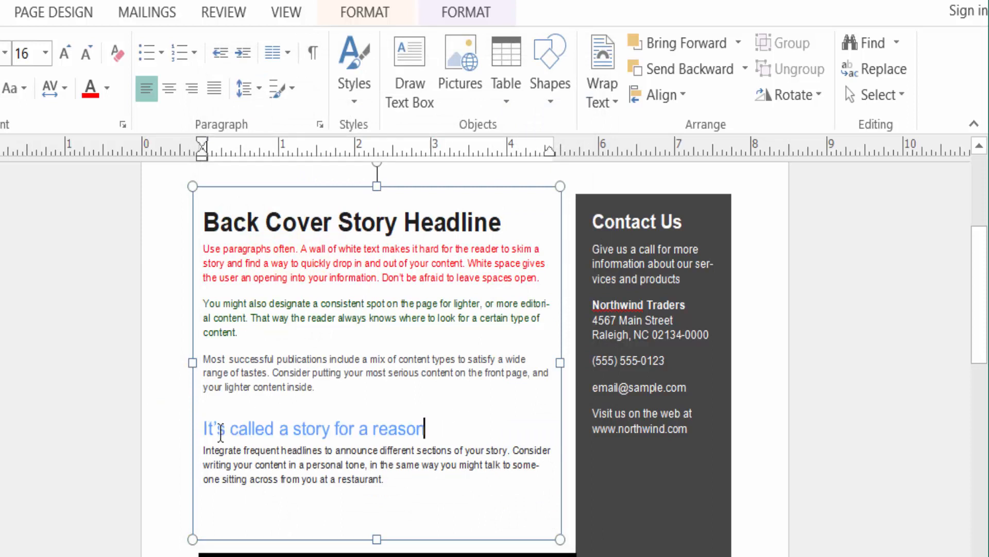
{"action": "mouse_move", "coordinate": [316, 434]}
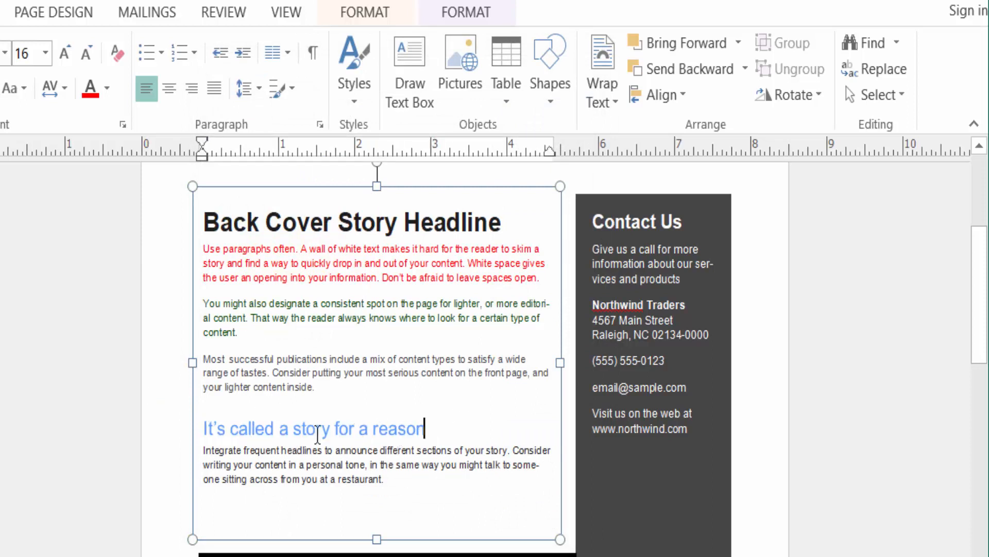